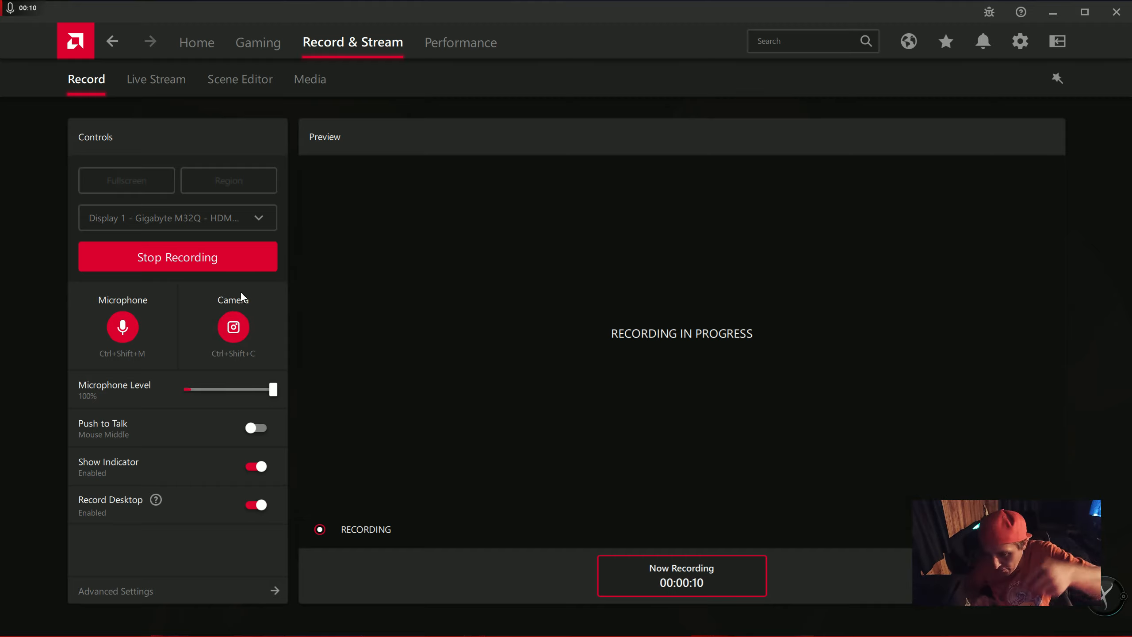
{"action": "mouse_move", "coordinate": [228, 290]}
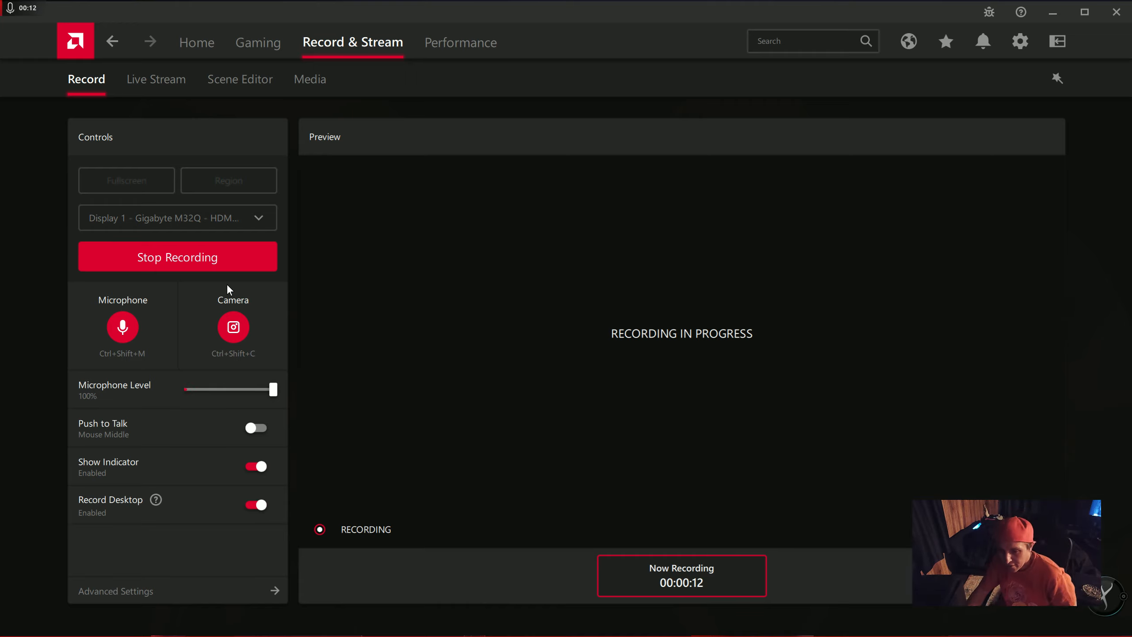